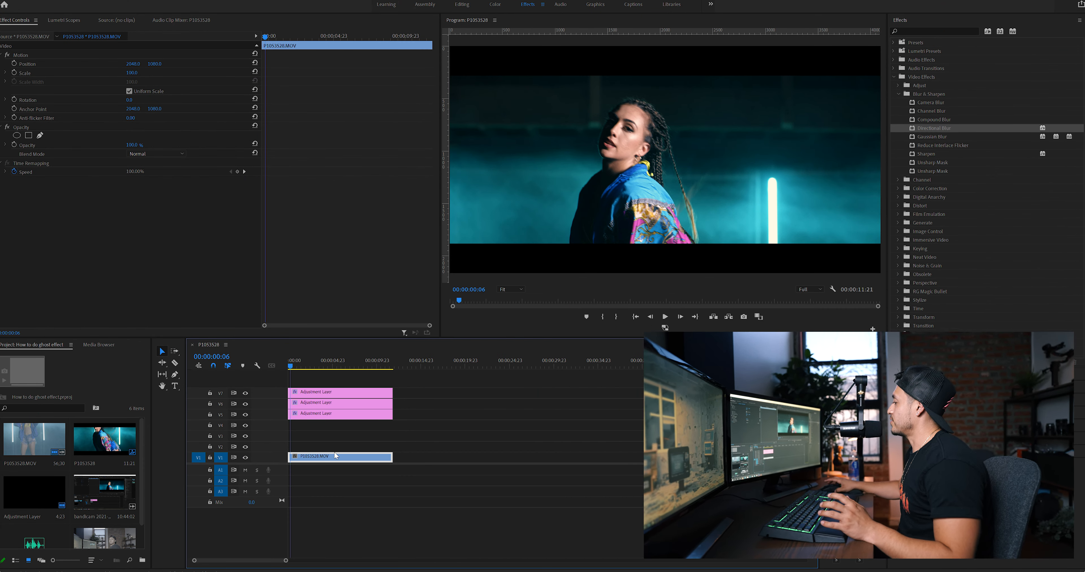
mouse_move(336, 456)
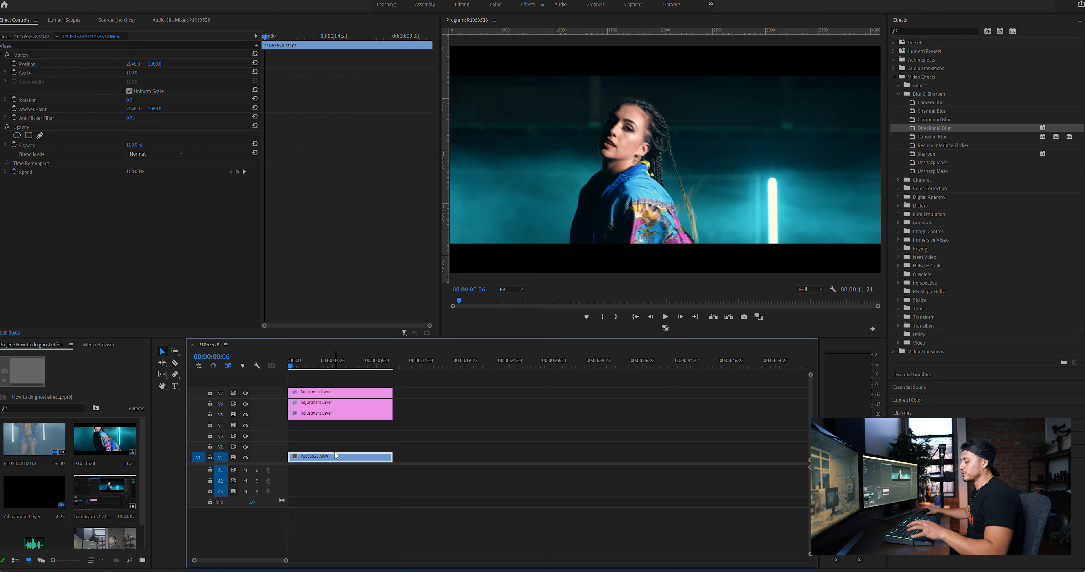
mouse_move(332, 461)
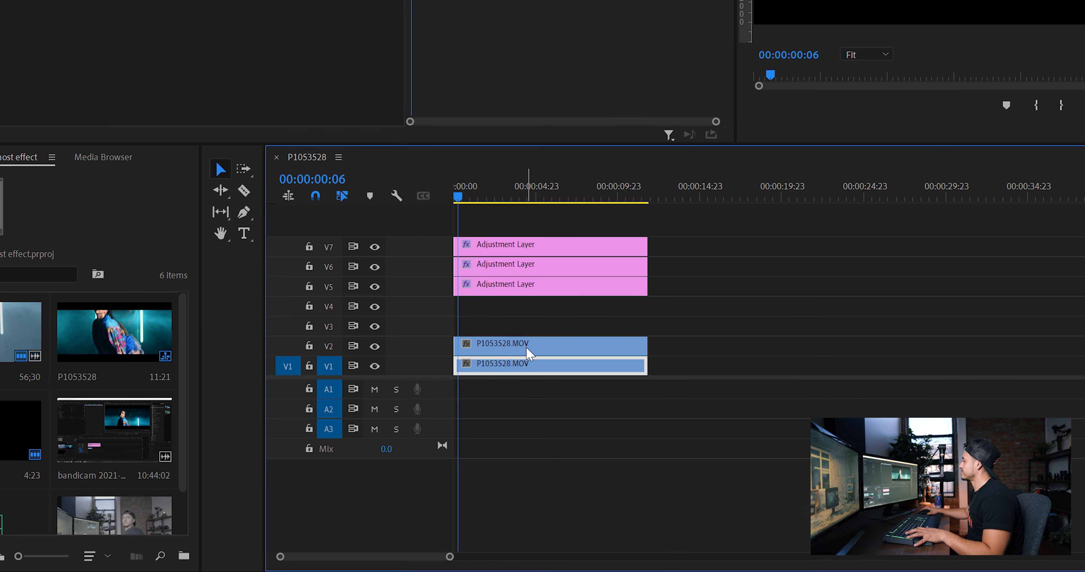
mouse_move(529, 354)
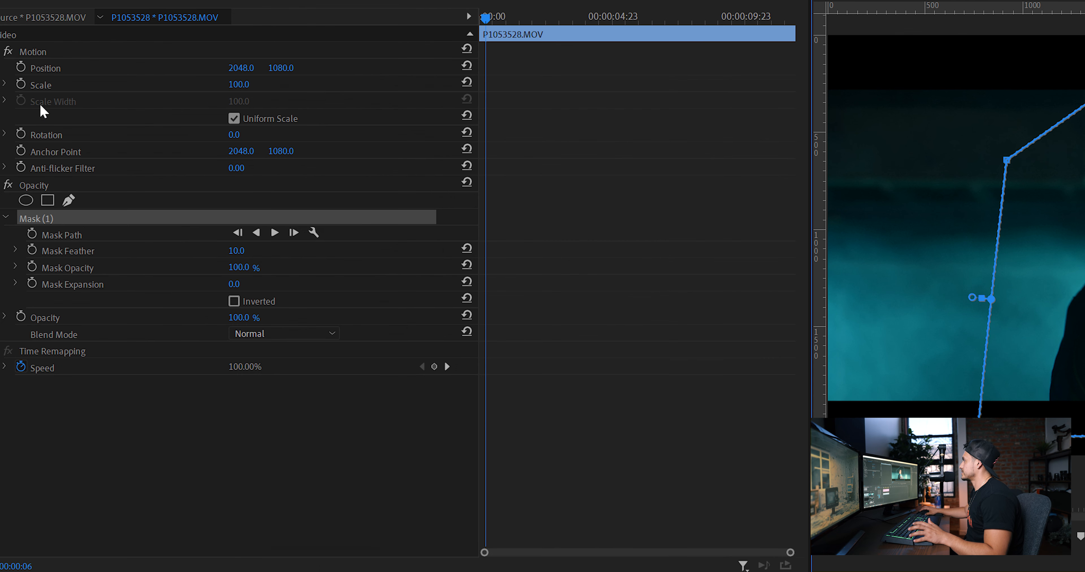
Keyframe the copy's Scale from 100 up to 135 over its opening frames.
left_click(21, 84)
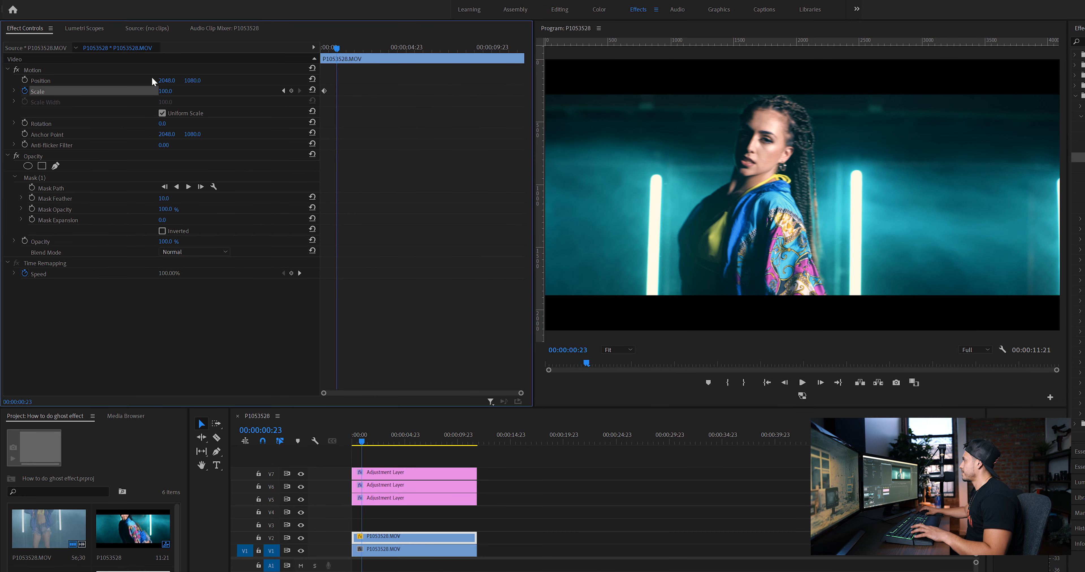
double_click(166, 90)
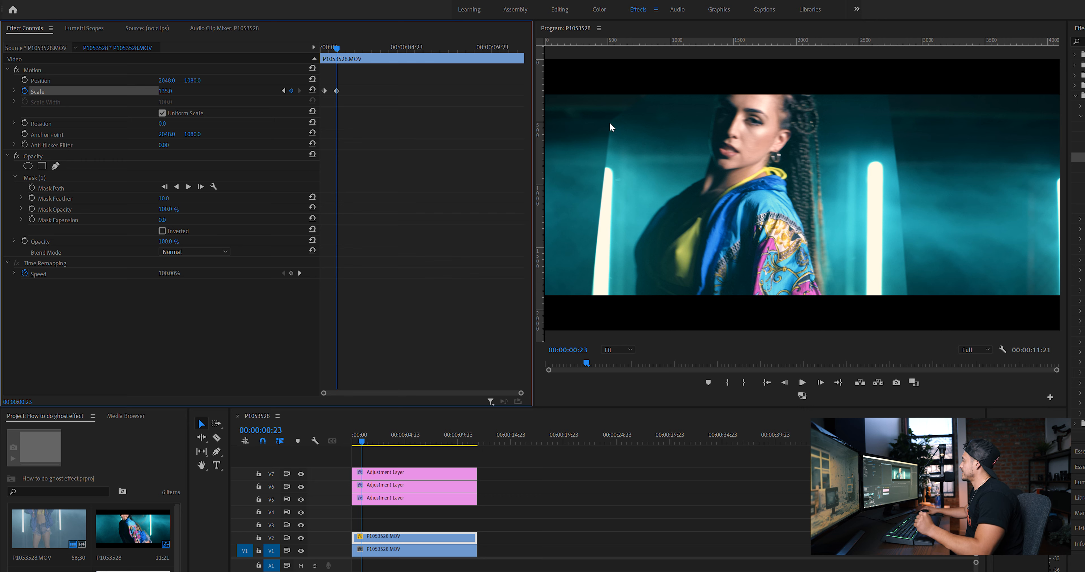
mouse_move(890, 107)
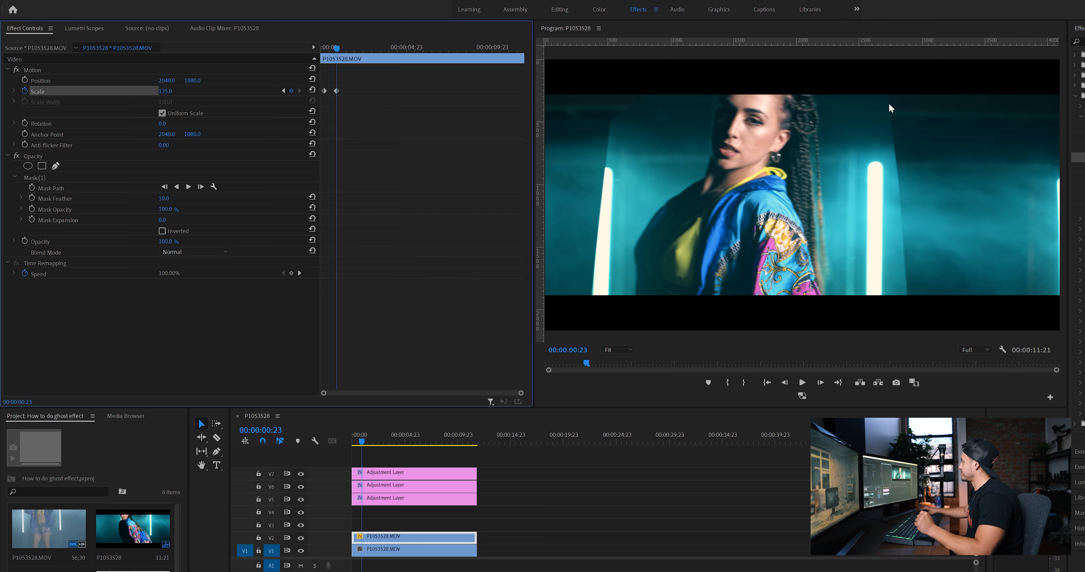
mouse_move(761, 182)
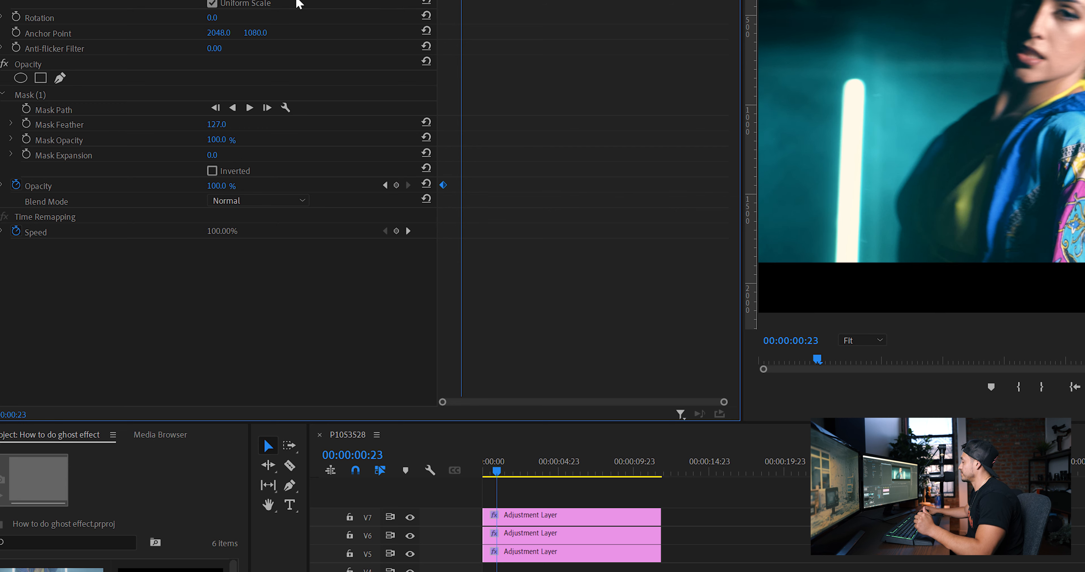
mouse_move(478, 15)
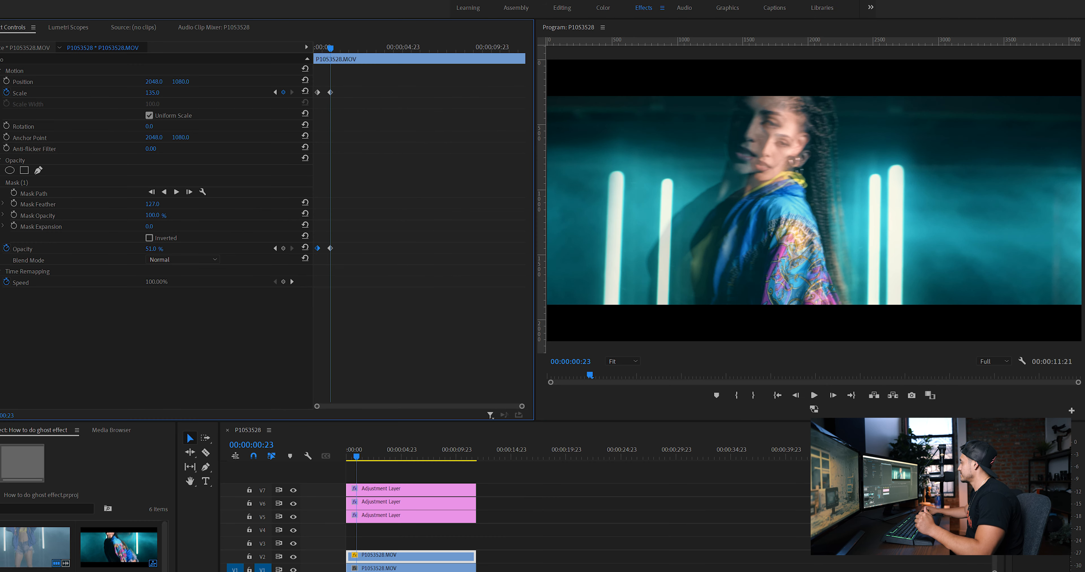
Scrub the ghost copy's Opacity down to about 22% for a second, lower keyframe.
left_click_drag(167, 248, 151, 248)
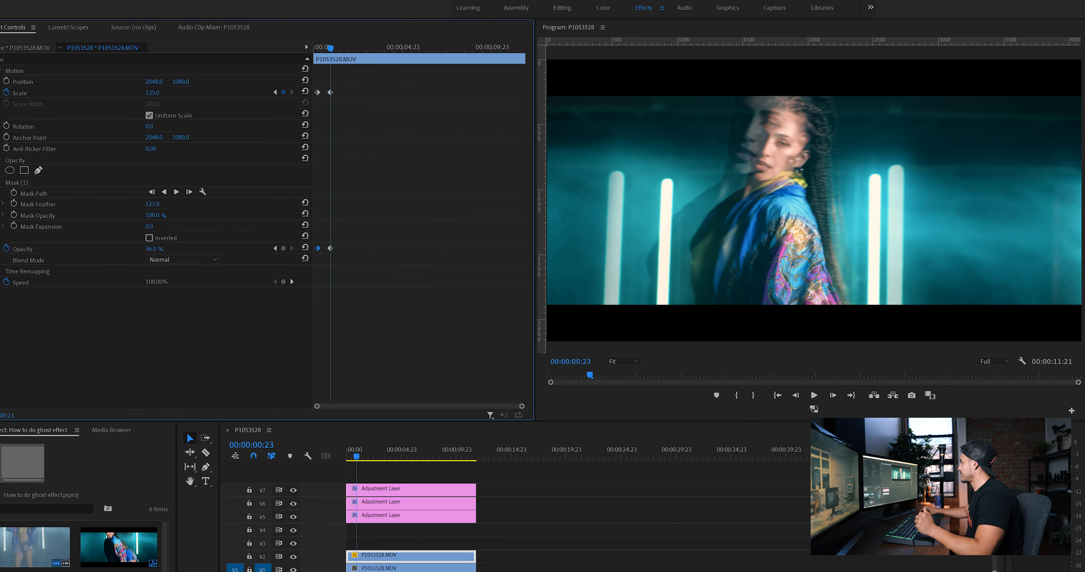
left_click_drag(154, 249, 160, 248)
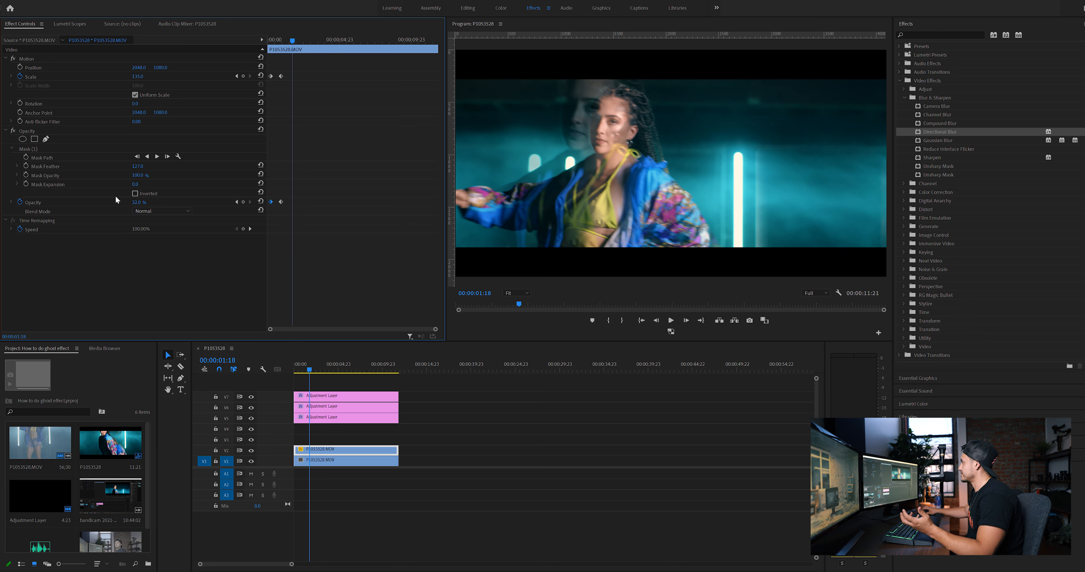
mouse_move(188, 208)
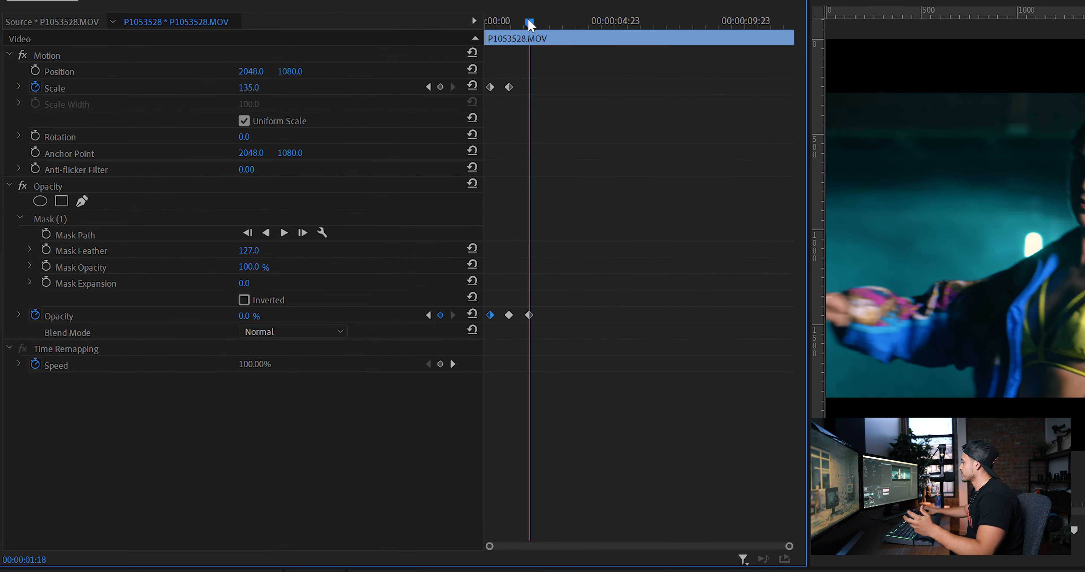
Move the playhead later in the clip to place further 0% Opacity keyframes.
left_click_drag(530, 21, 557, 21)
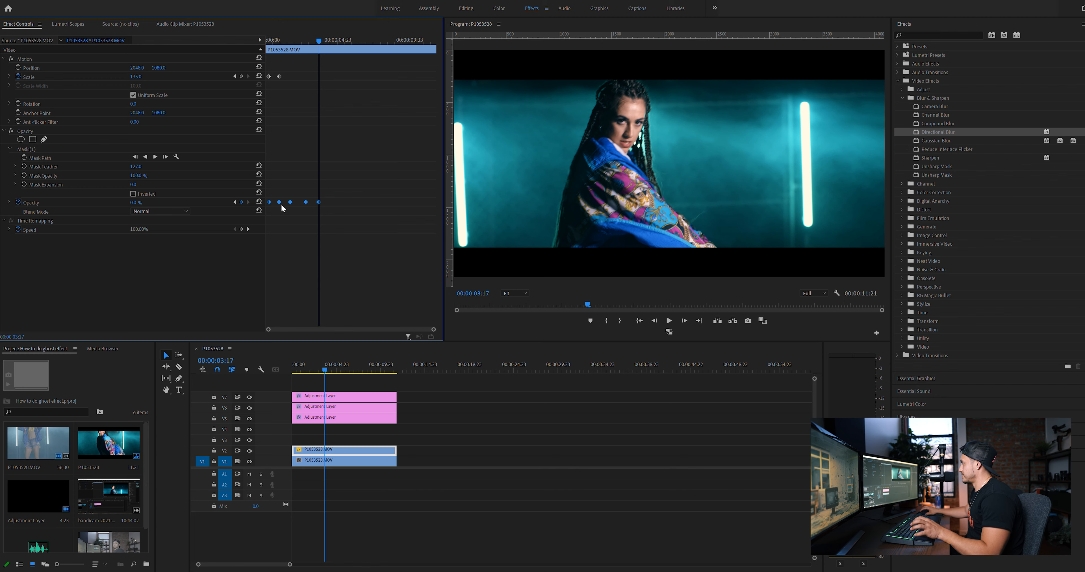
mouse_move(295, 207)
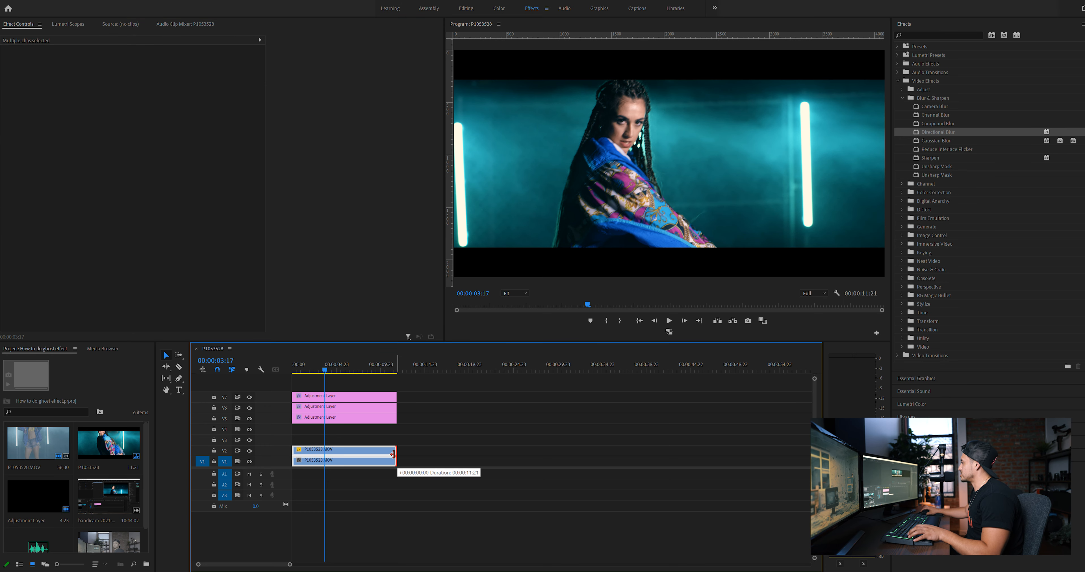
Select only the original dancer clip on V1 after trimming both clips shorter.
left_click(339, 456)
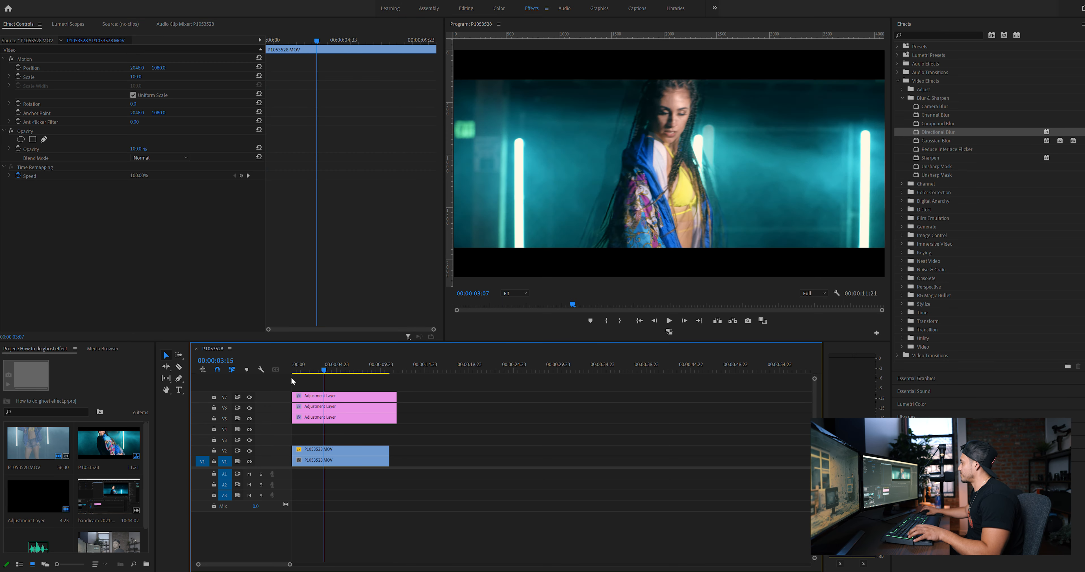